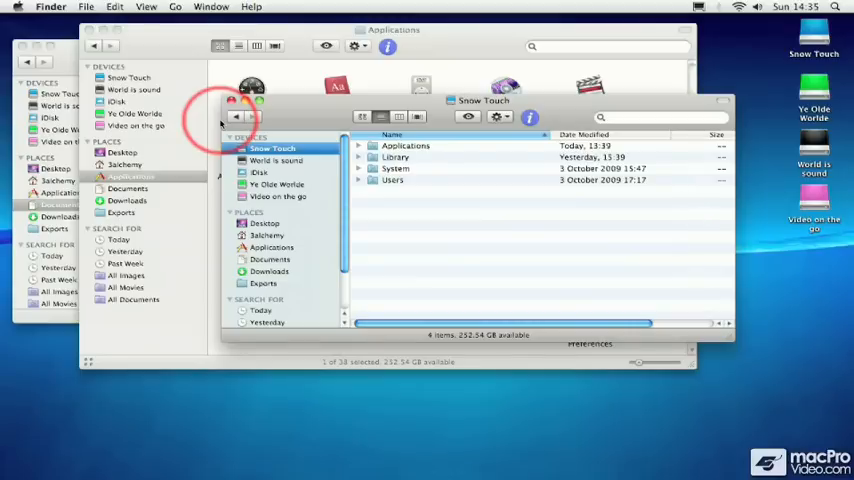
# Spread out the Finder windows with Exposé and bring the Applications window forward
pyautogui.press('F10')
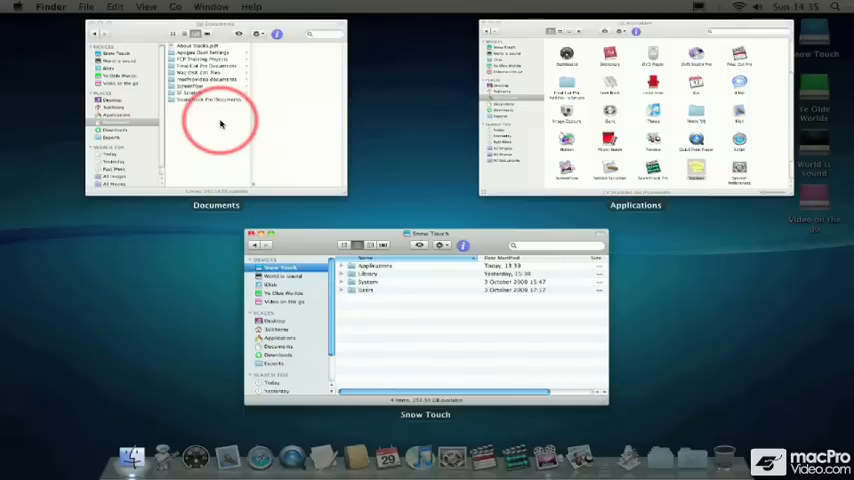
pyautogui.moveTo(357, 190)
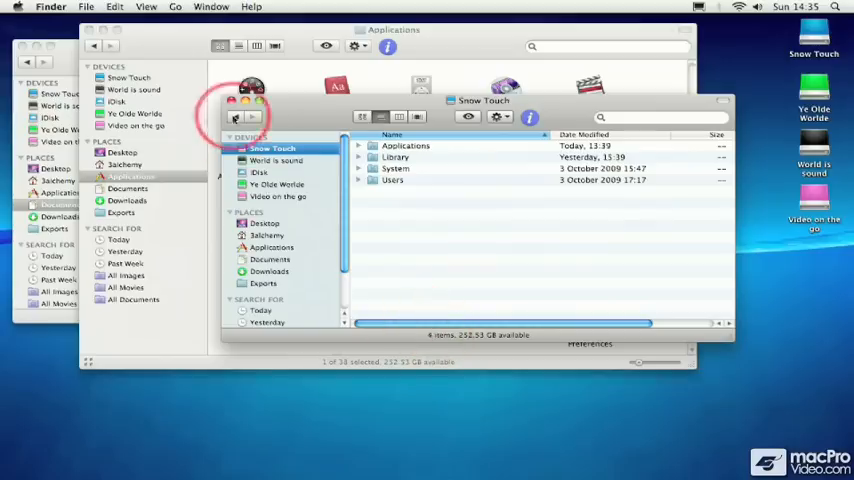
pyautogui.click(210, 7)
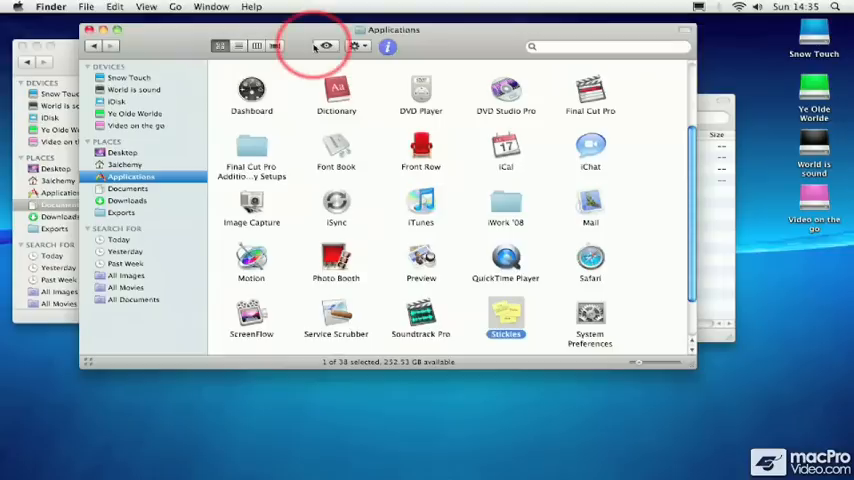
pyautogui.moveTo(327, 46)
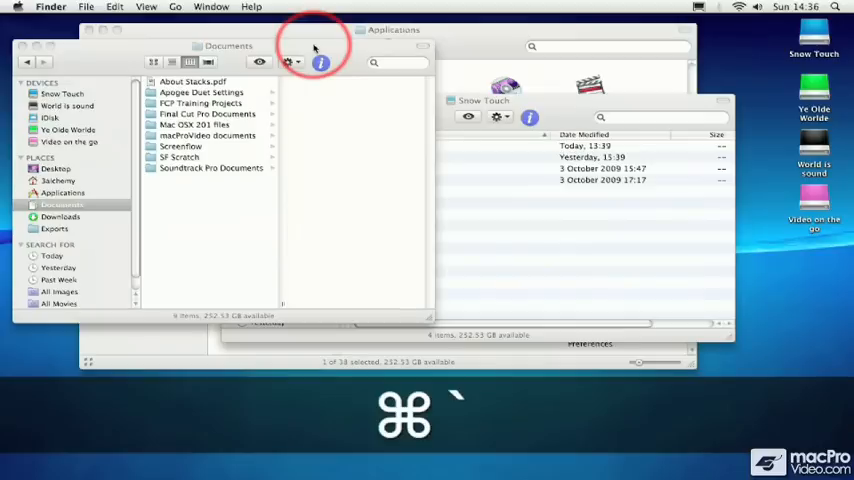
# Cycle backwards through Finder windows until Applications is in front, ahead of Documents
pyautogui.press('shift')
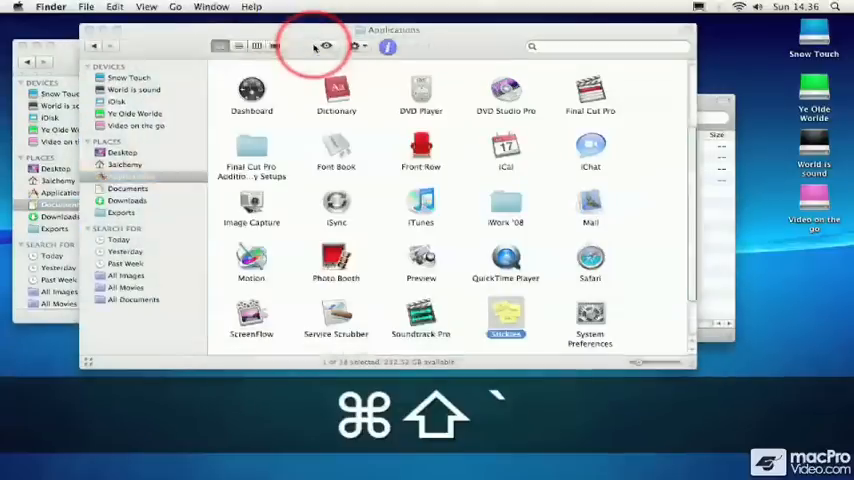
pyautogui.click(131, 177)
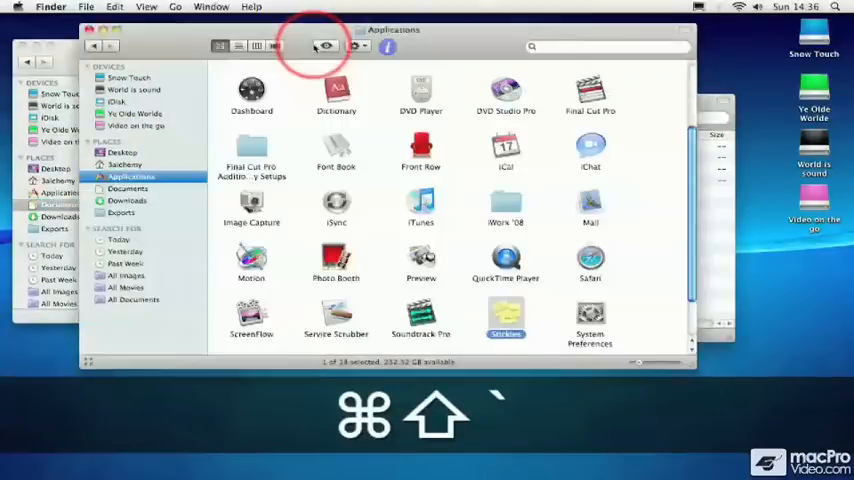